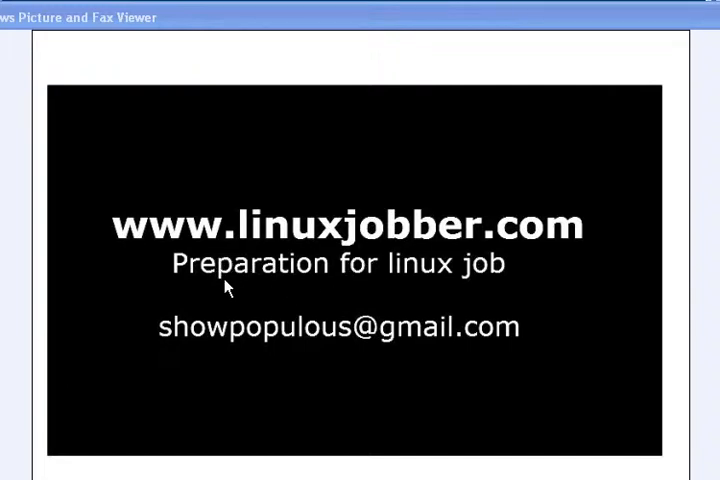
{"action": "mouse_move", "coordinate": [477, 285]}
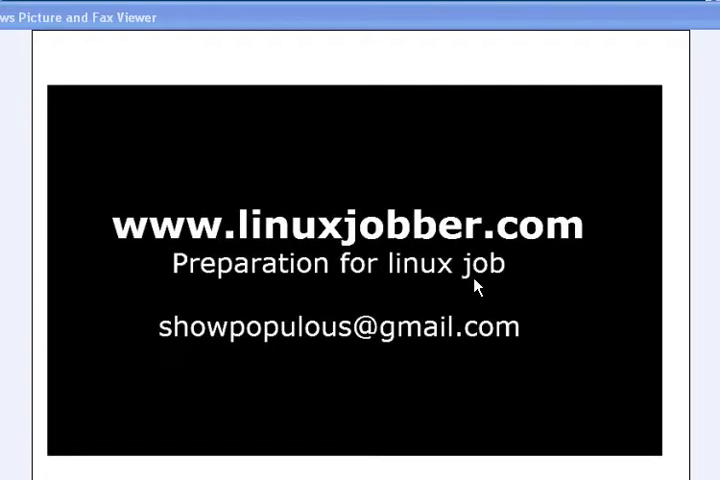
{"action": "mouse_move", "coordinate": [155, 300]}
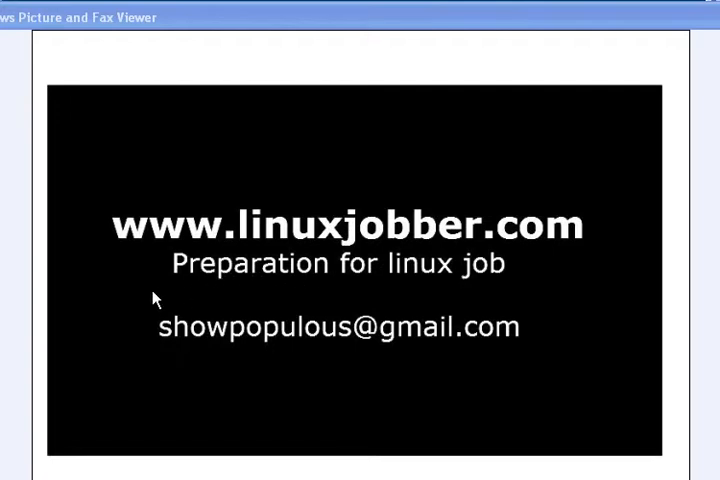
{"action": "mouse_move", "coordinate": [365, 355]}
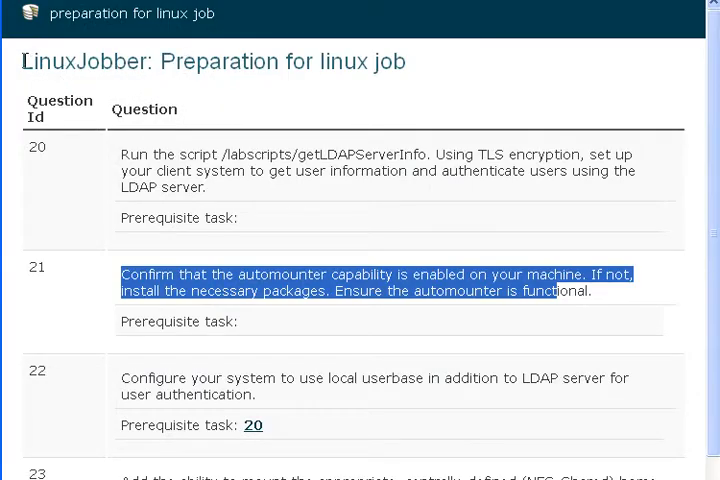
Browse LinuxJobber's User Administration practice questions, then unlock the session and launch the authentication tool.
{"action": "double_click", "coordinate": [80, 62]}
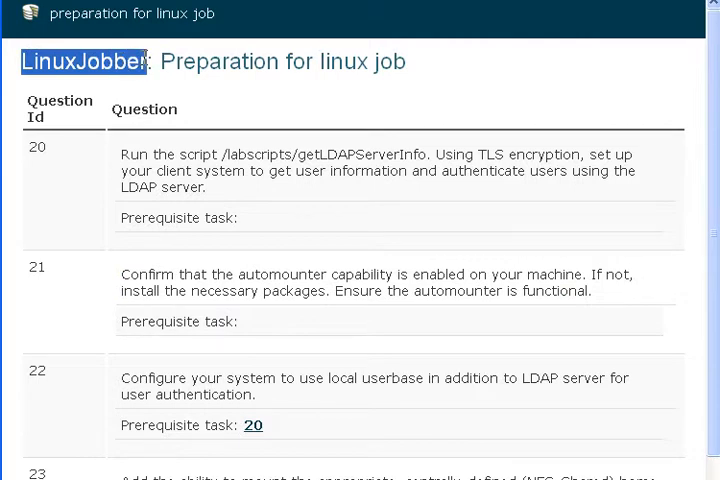
{"action": "mouse_move", "coordinate": [115, 383]}
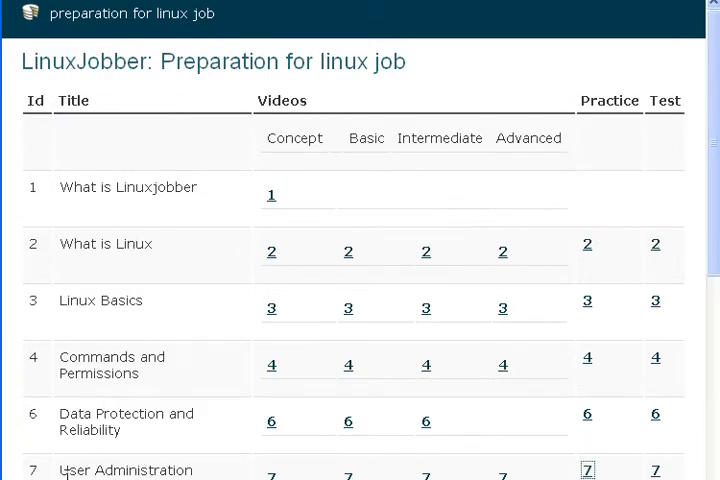
{"action": "double_click", "coordinate": [124, 470]}
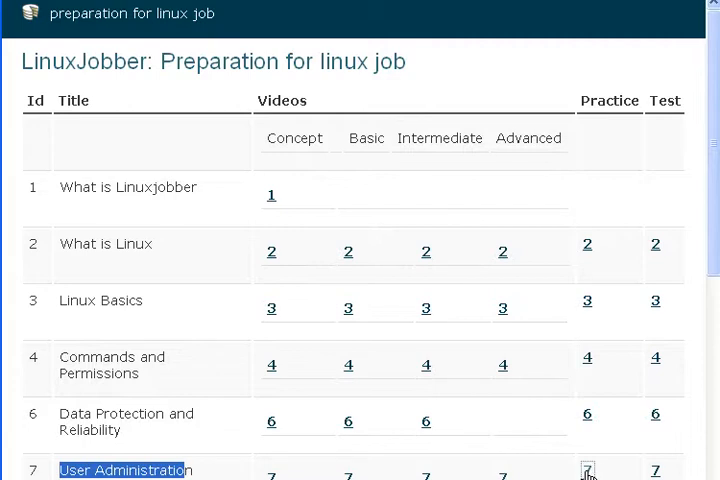
{"action": "left_click", "coordinate": [655, 470]}
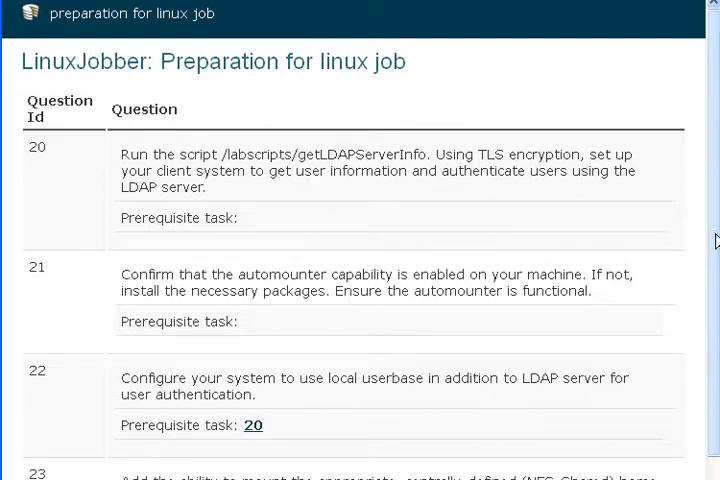
{"action": "scroll", "scroll_direction": "down", "scroll_amount": 3}
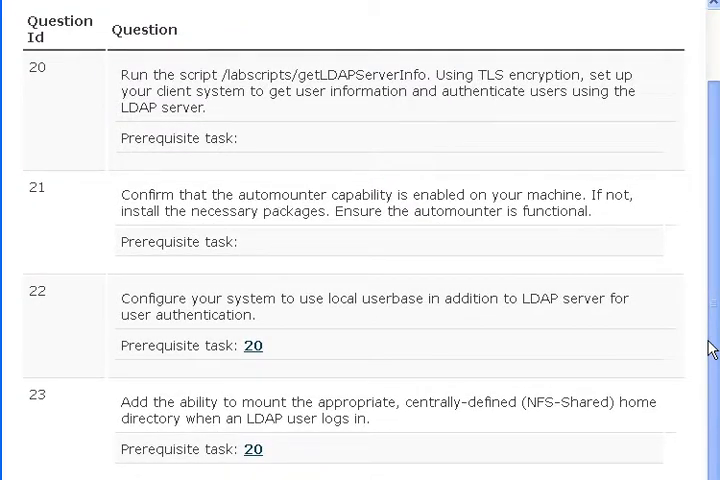
{"action": "mouse_move", "coordinate": [312, 355]}
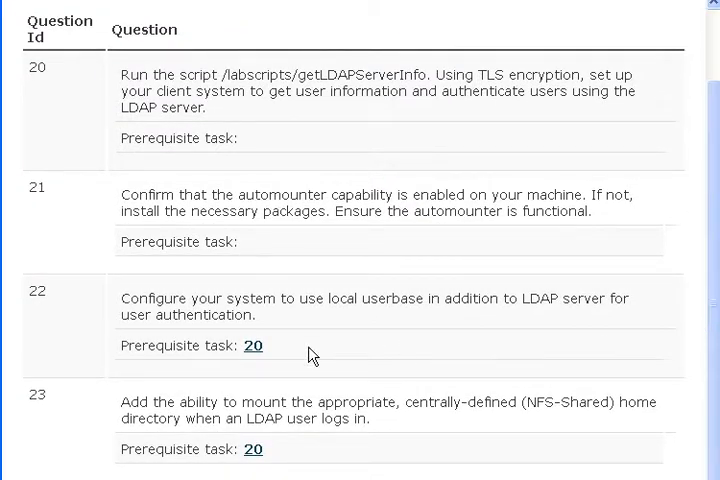
{"action": "mouse_move", "coordinate": [190, 332]}
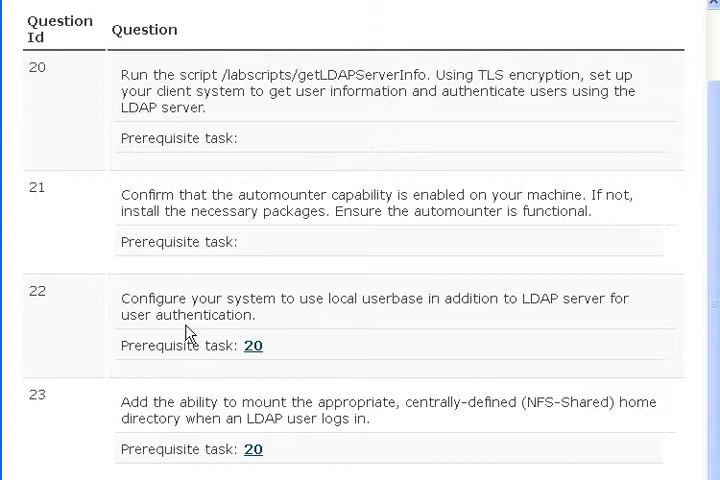
{"action": "mouse_move", "coordinate": [120, 298]}
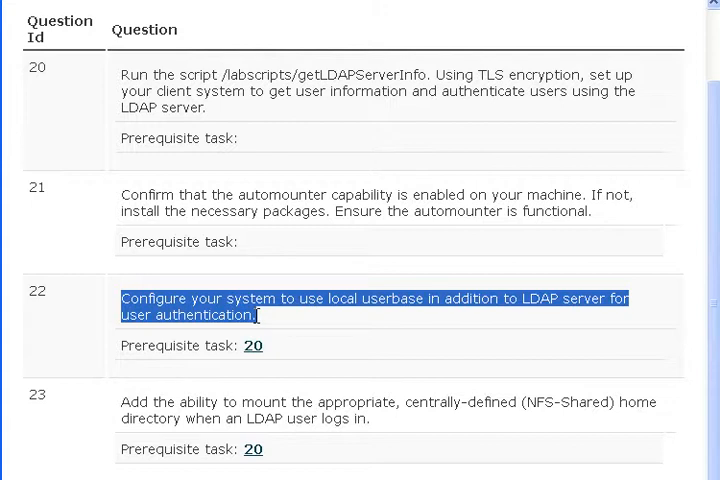
{"action": "mouse_move", "coordinate": [538, 293]}
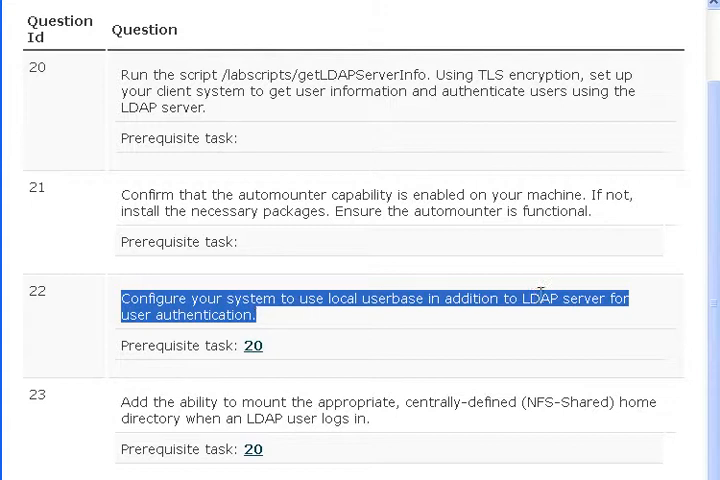
{"action": "mouse_move", "coordinate": [333, 441]}
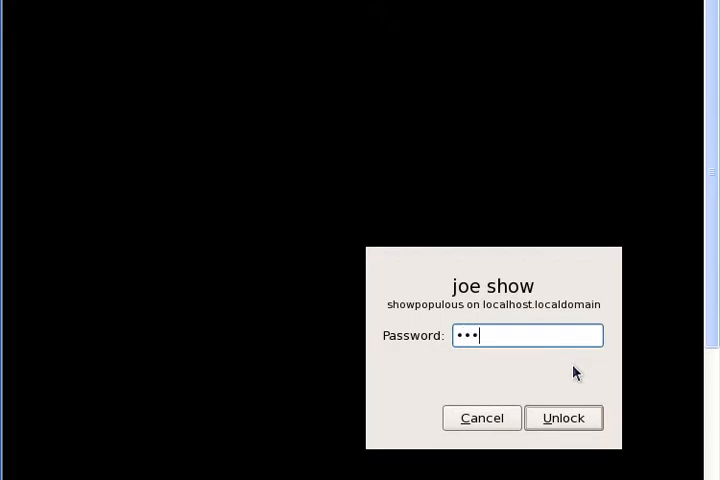
{"action": "left_click", "coordinate": [563, 417]}
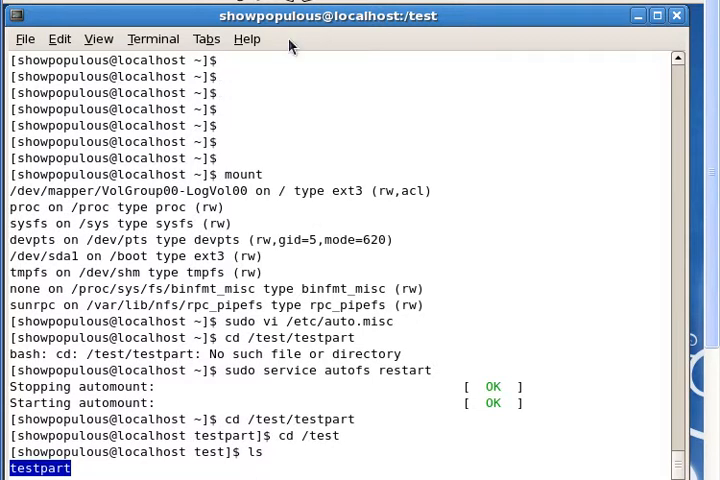
{"action": "left_click", "coordinate": [210, 5]}
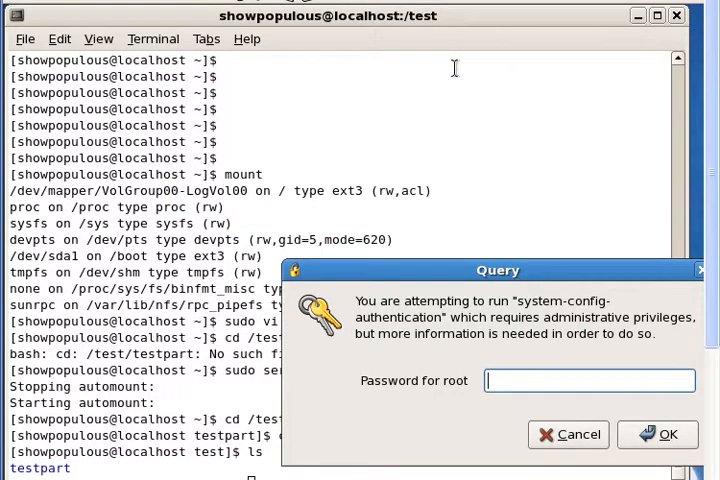
Enter the root password to launch the authentication tool, then show the Options tab.
{"action": "type", "text": "•"}
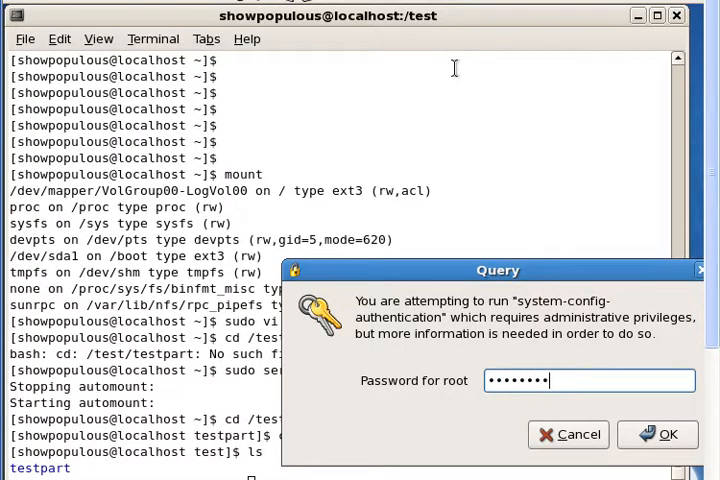
{"action": "left_click", "coordinate": [657, 434]}
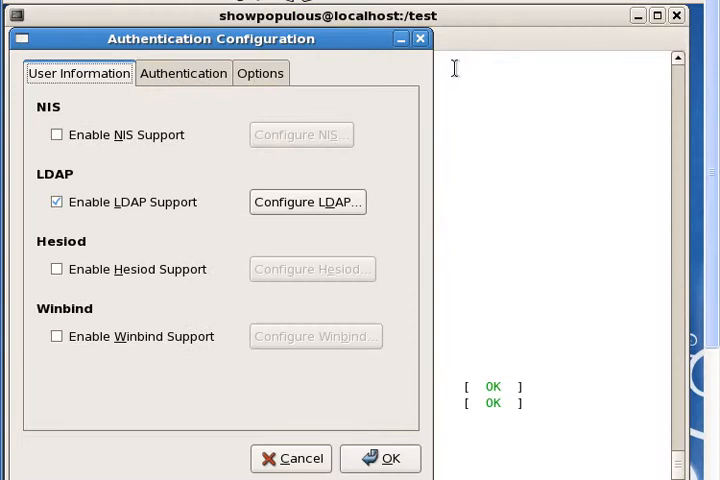
{"action": "mouse_move", "coordinate": [506, 121]}
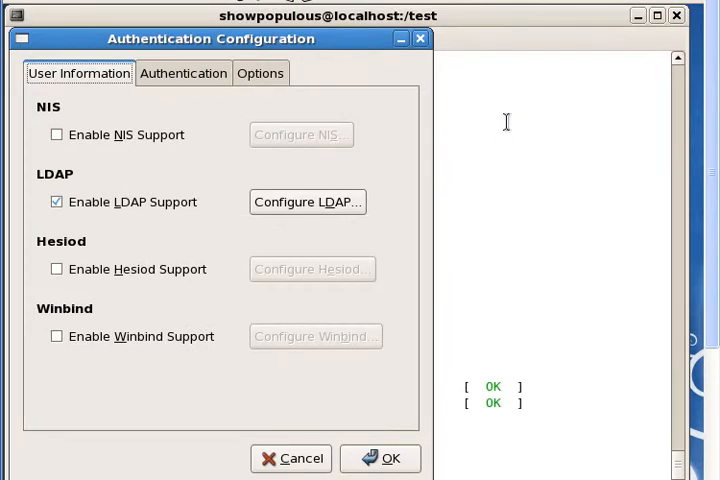
{"action": "mouse_move", "coordinate": [574, 276]}
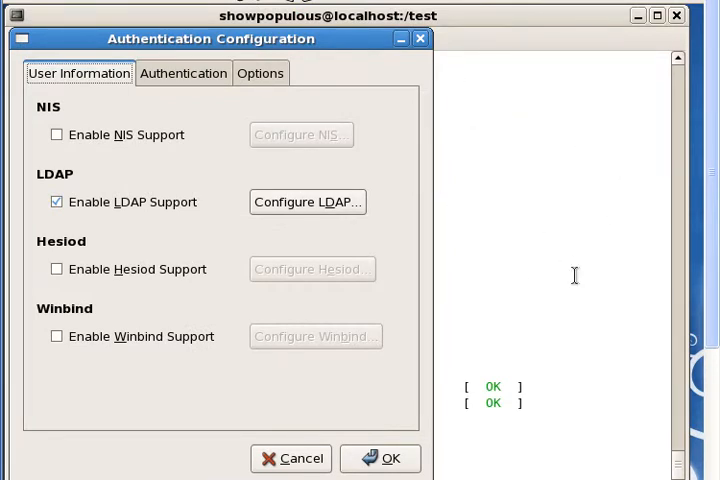
{"action": "mouse_move", "coordinate": [479, 121]}
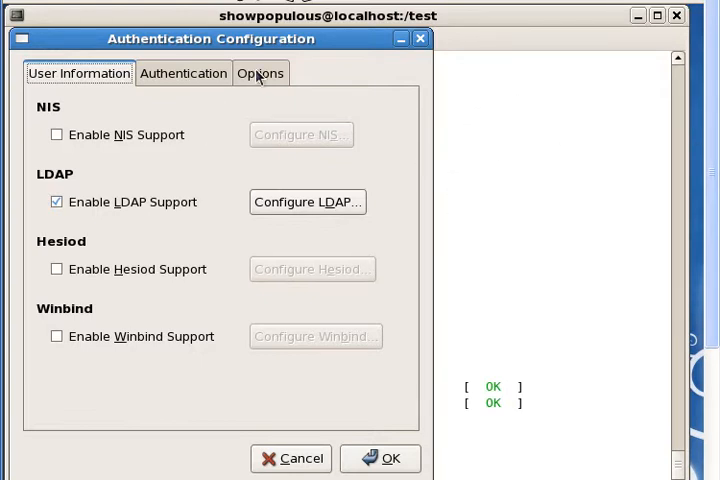
{"action": "mouse_move", "coordinate": [98, 68]}
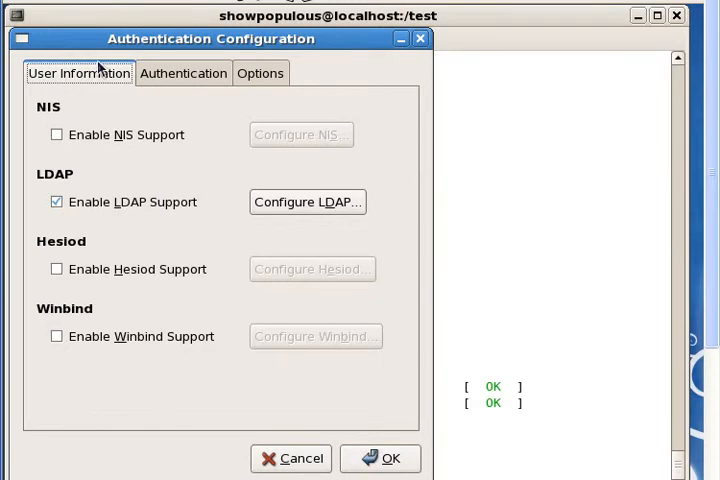
{"action": "mouse_move", "coordinate": [295, 62]}
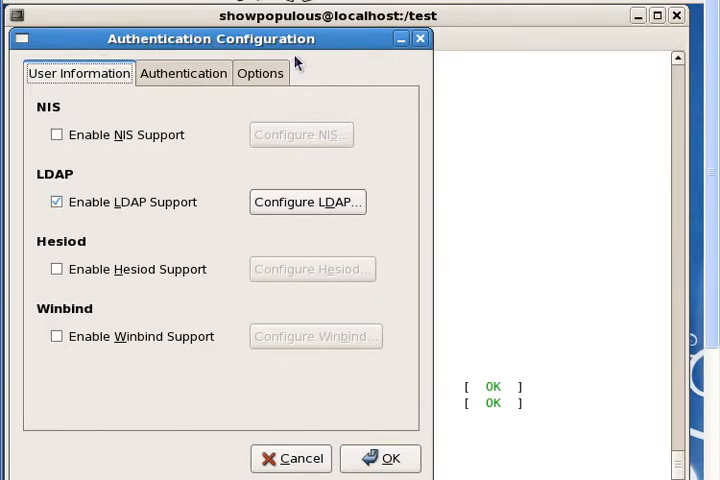
{"action": "mouse_move", "coordinate": [190, 73]}
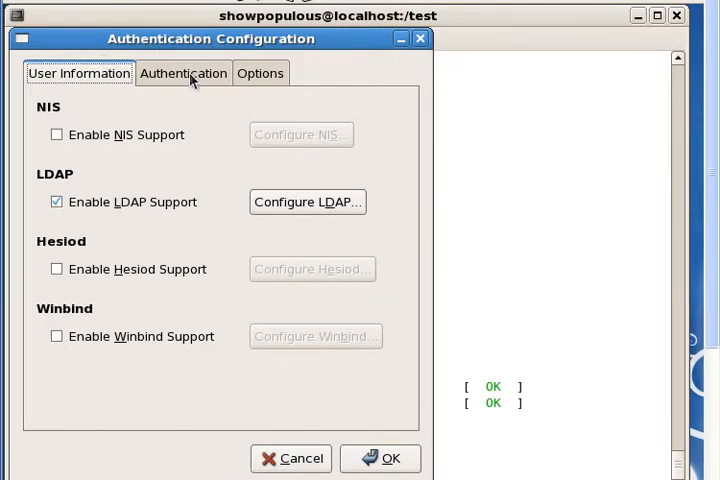
{"action": "mouse_move", "coordinate": [196, 88]}
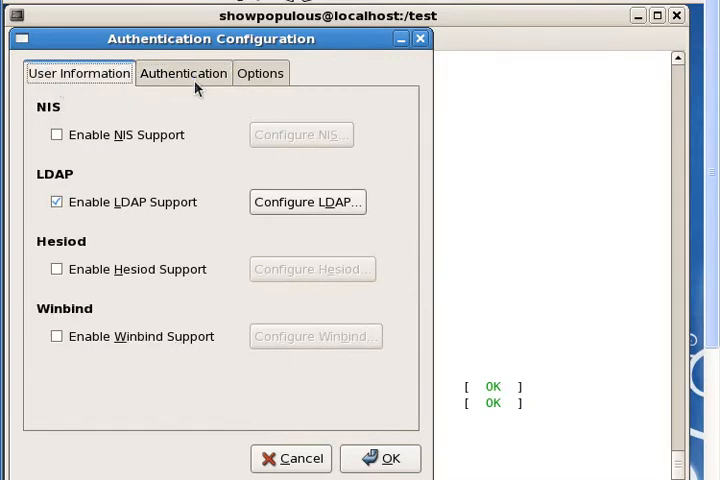
{"action": "left_click", "coordinate": [260, 73]}
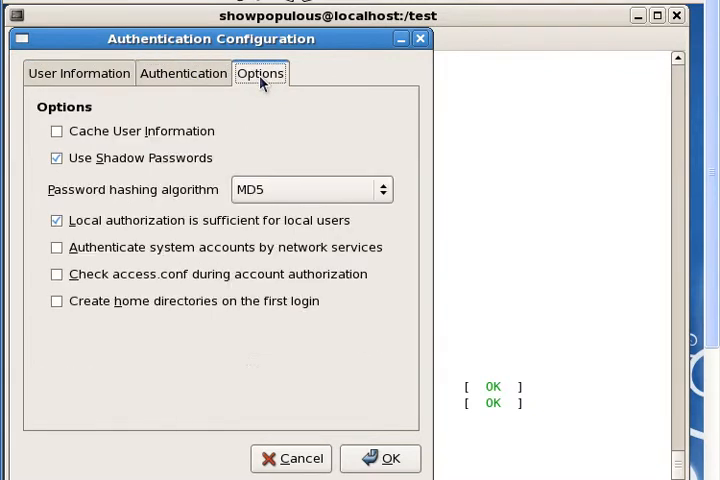
{"action": "mouse_move", "coordinate": [57, 220]}
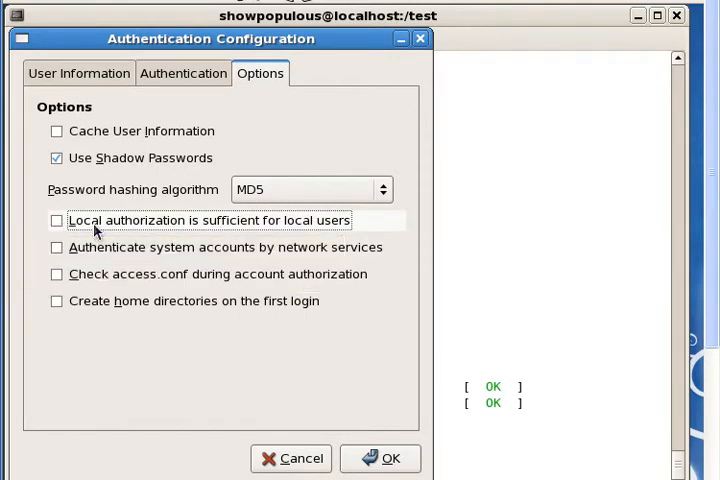
{"action": "mouse_move", "coordinate": [200, 232]}
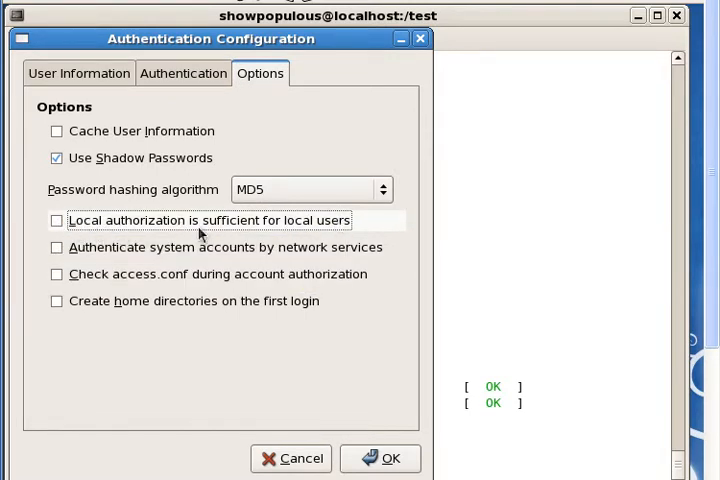
Turn on 'Local authorization is sufficient for local users' and save the settings with OK.
{"action": "left_click", "coordinate": [57, 220]}
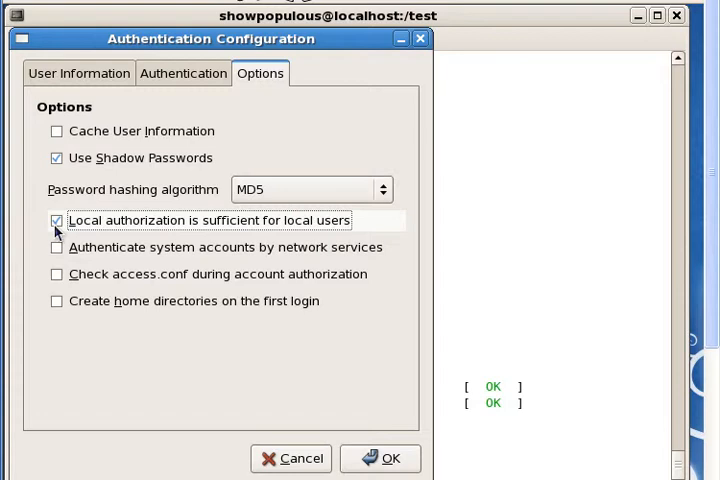
{"action": "mouse_move", "coordinate": [380, 458]}
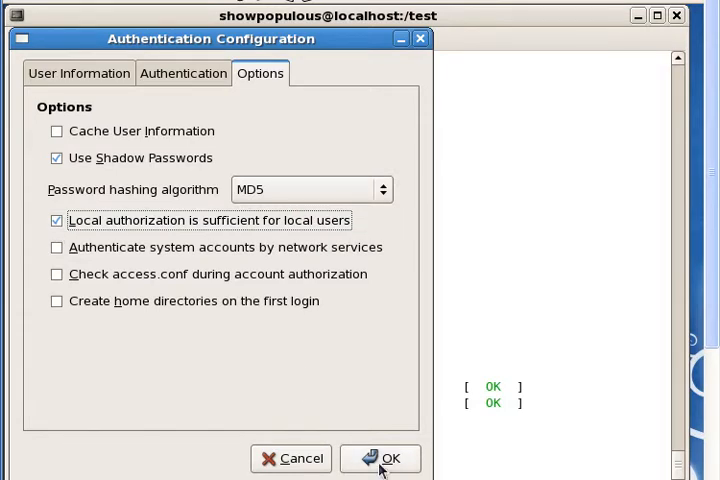
{"action": "left_click", "coordinate": [388, 458]}
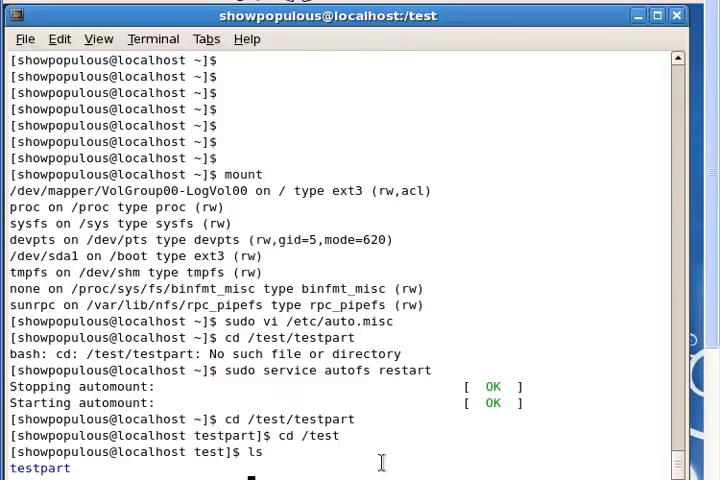
{"action": "mouse_move", "coordinate": [692, 355]}
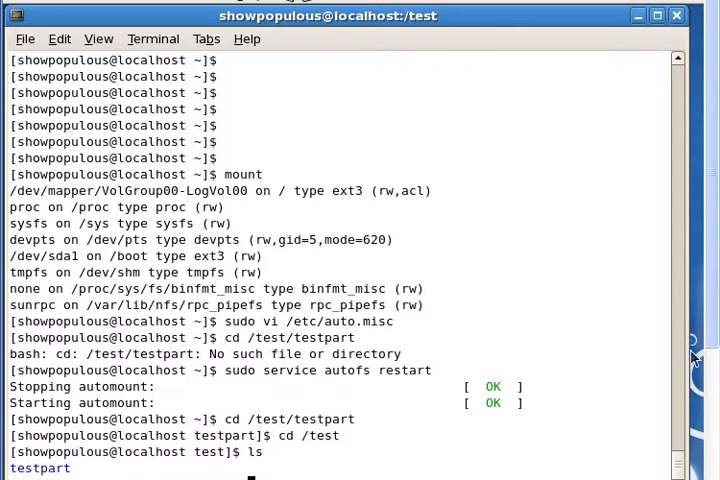
{"action": "mouse_move", "coordinate": [692, 360]}
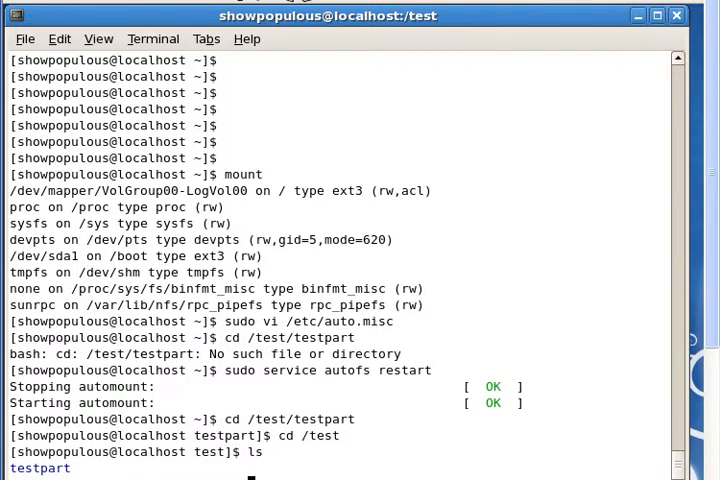
{"action": "mouse_move", "coordinate": [663, 423]}
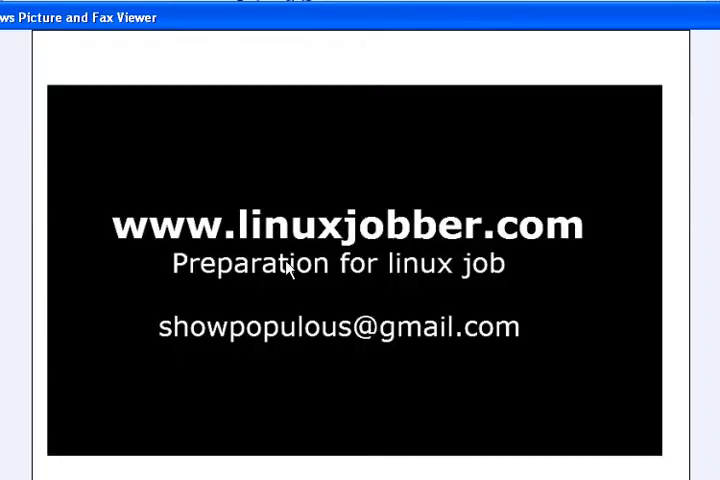
{"action": "mouse_move", "coordinate": [228, 293]}
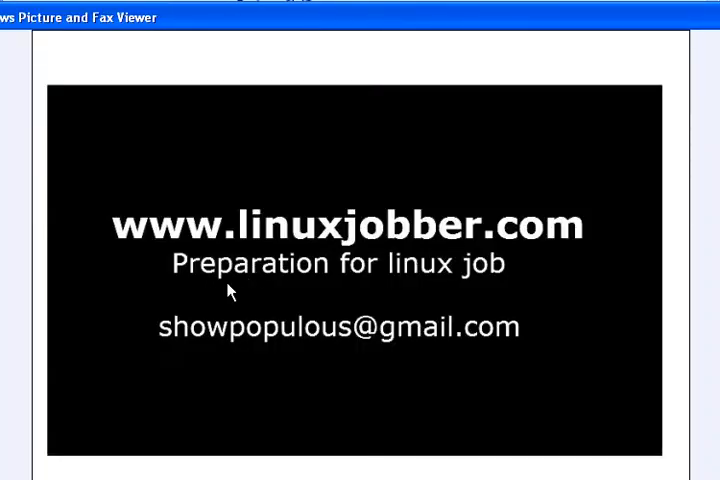
{"action": "mouse_move", "coordinate": [275, 312]}
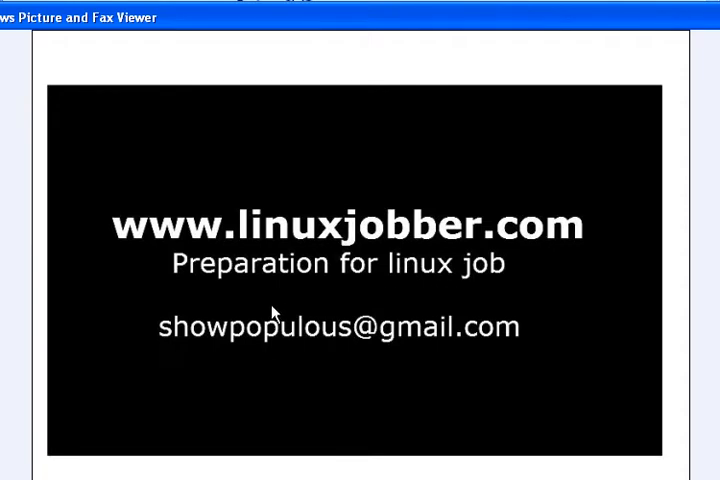
{"action": "mouse_move", "coordinate": [392, 345]}
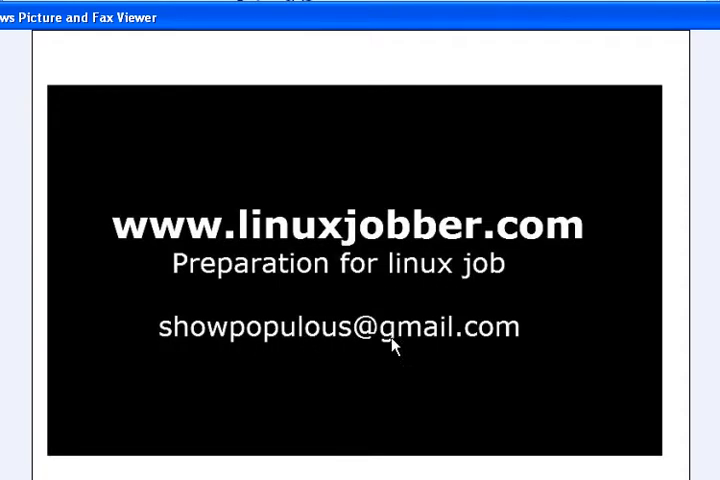
{"action": "mouse_move", "coordinate": [638, 349]}
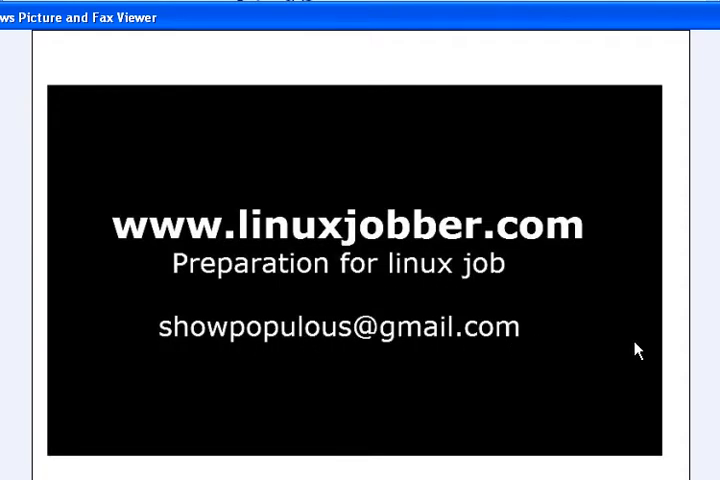